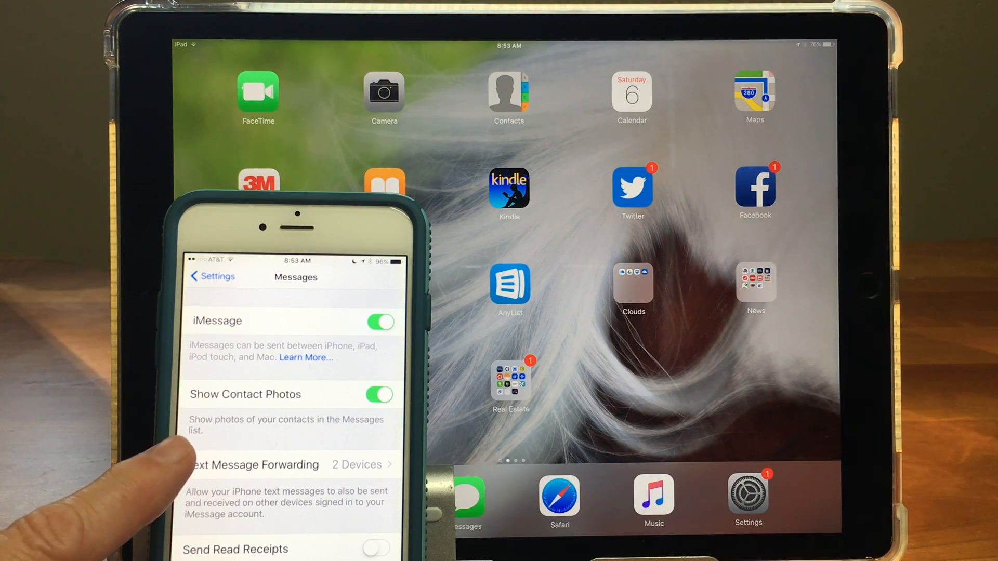
pyautogui.moveTo(210, 414)
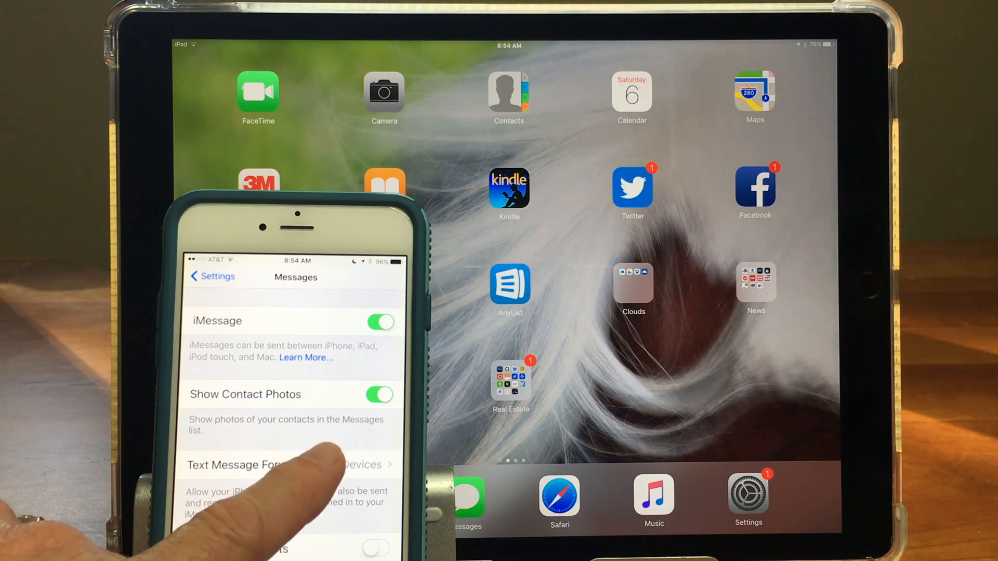
# Open Text Message Forwarding to see which devices may relay the iPhone's texts
pyautogui.click(289, 464)
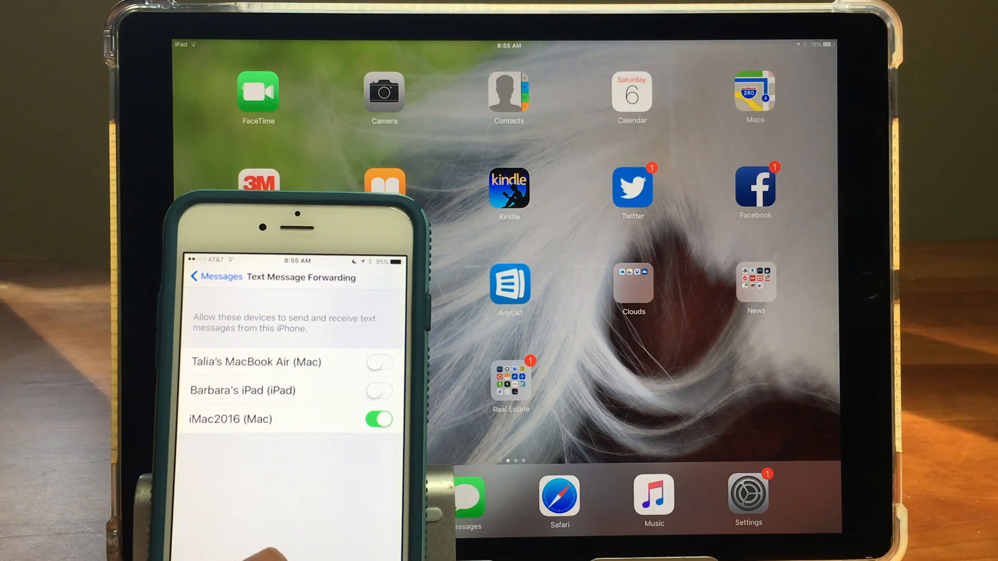
pyautogui.click(380, 391)
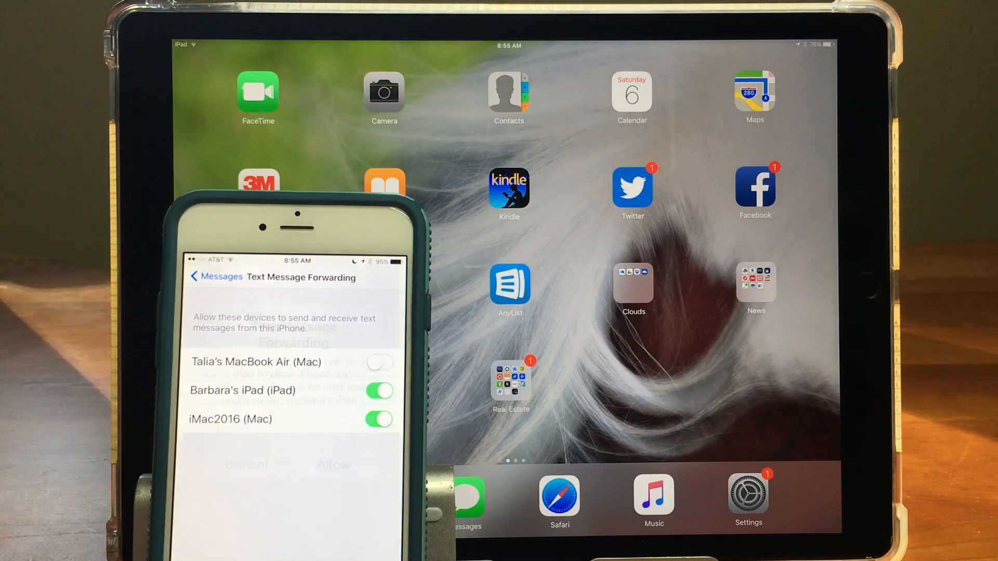
pyautogui.click(378, 391)
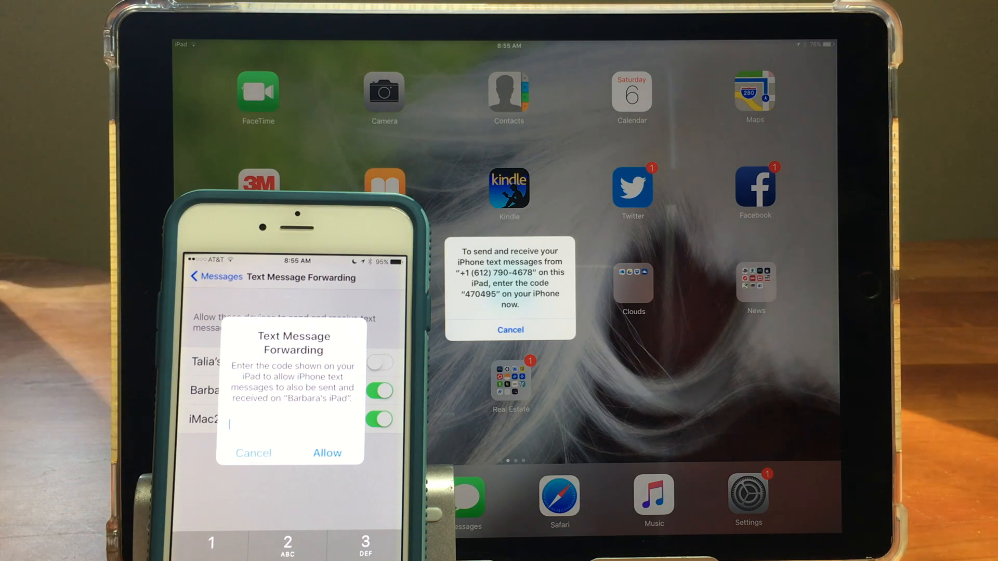
pyautogui.write('470')
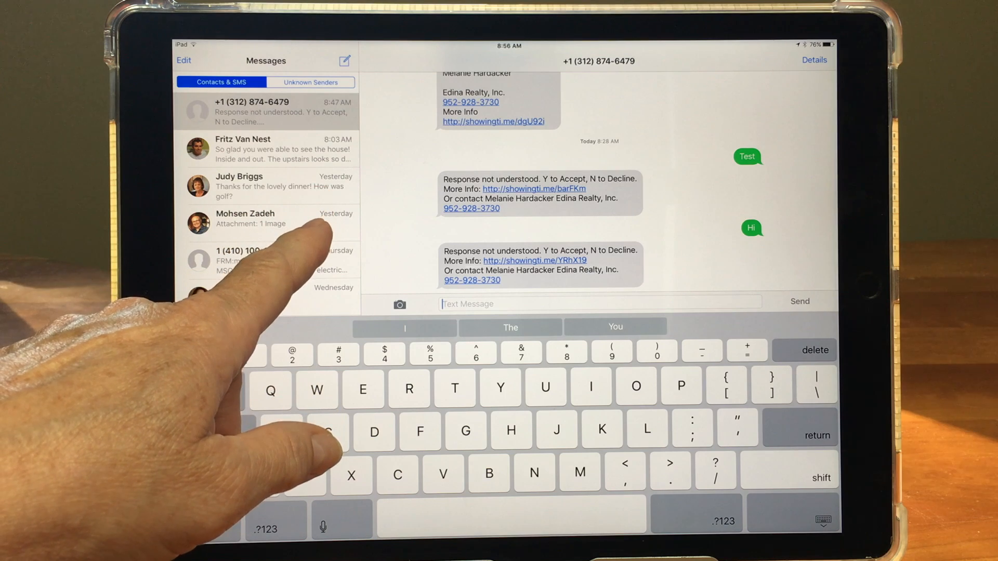
pyautogui.click(267, 293)
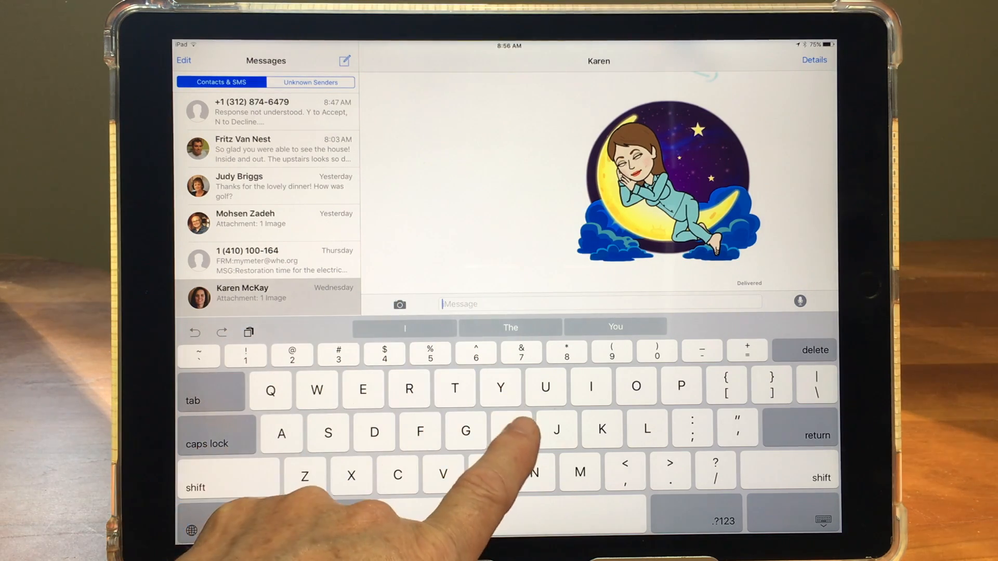
pyautogui.write('H')
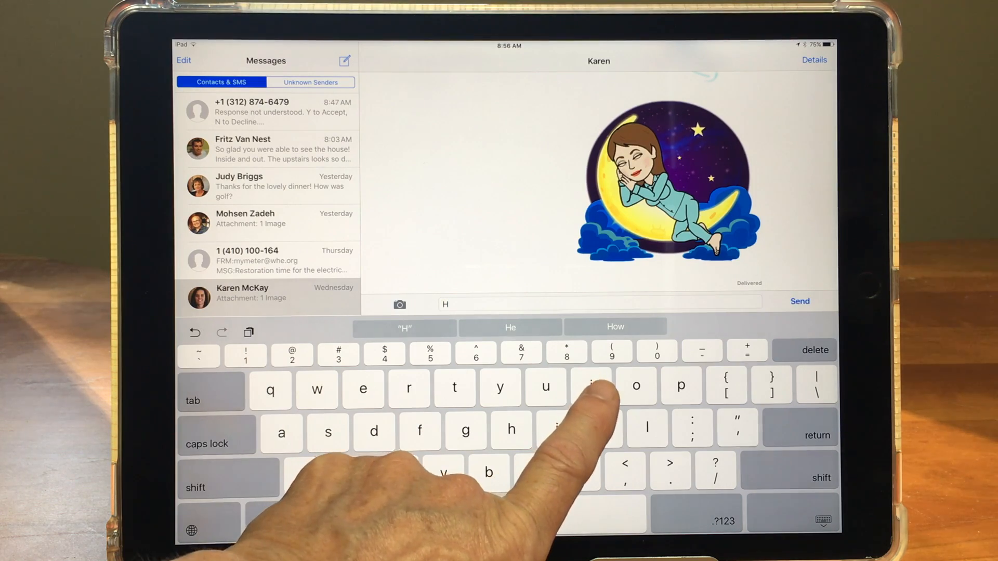
pyautogui.write('i')
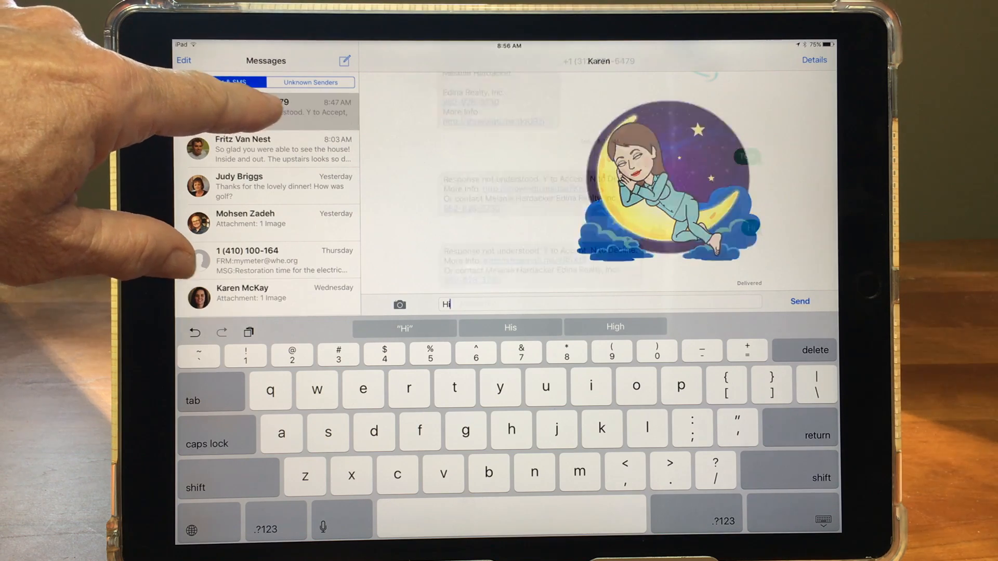
pyautogui.click(800, 301)
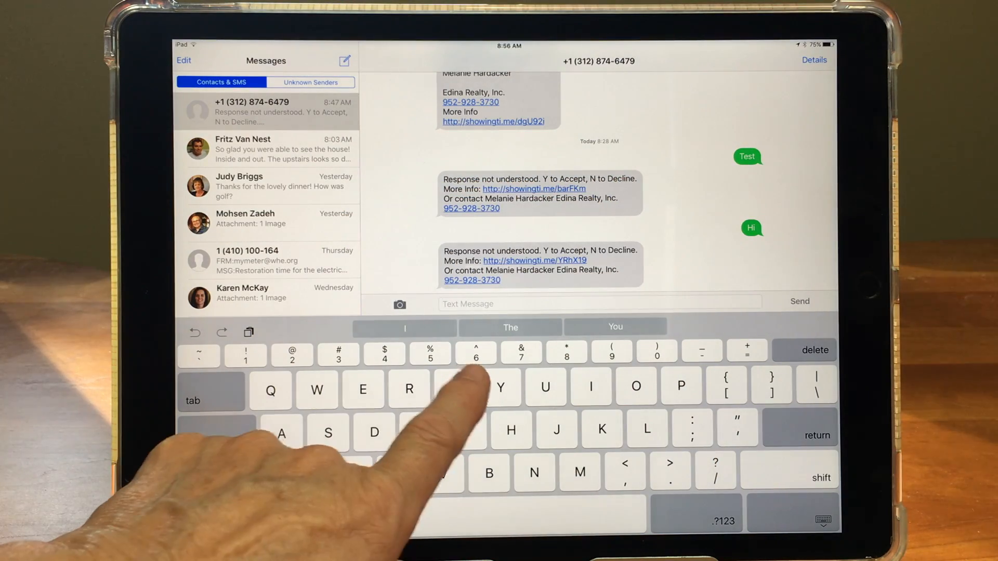
pyautogui.write('Tes')
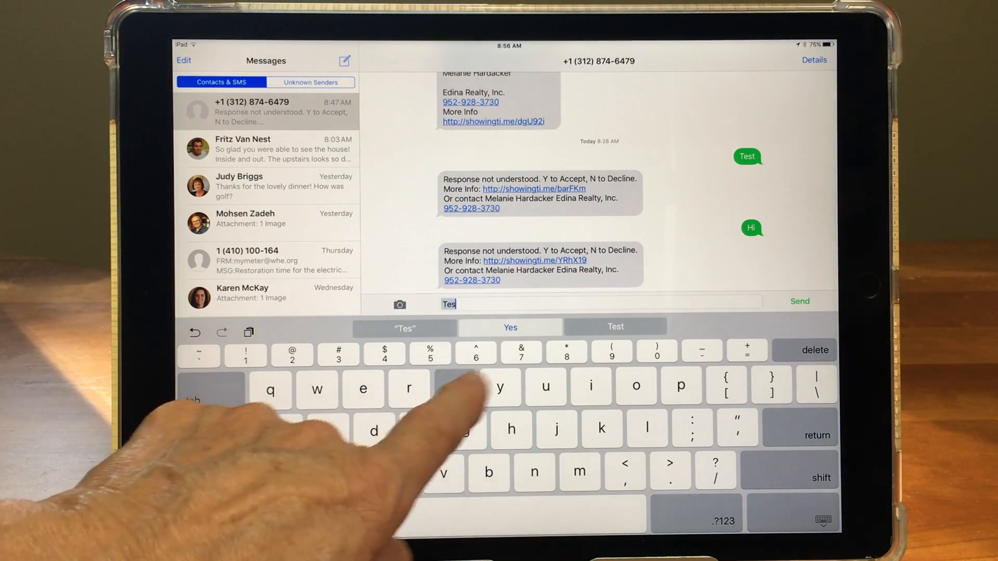